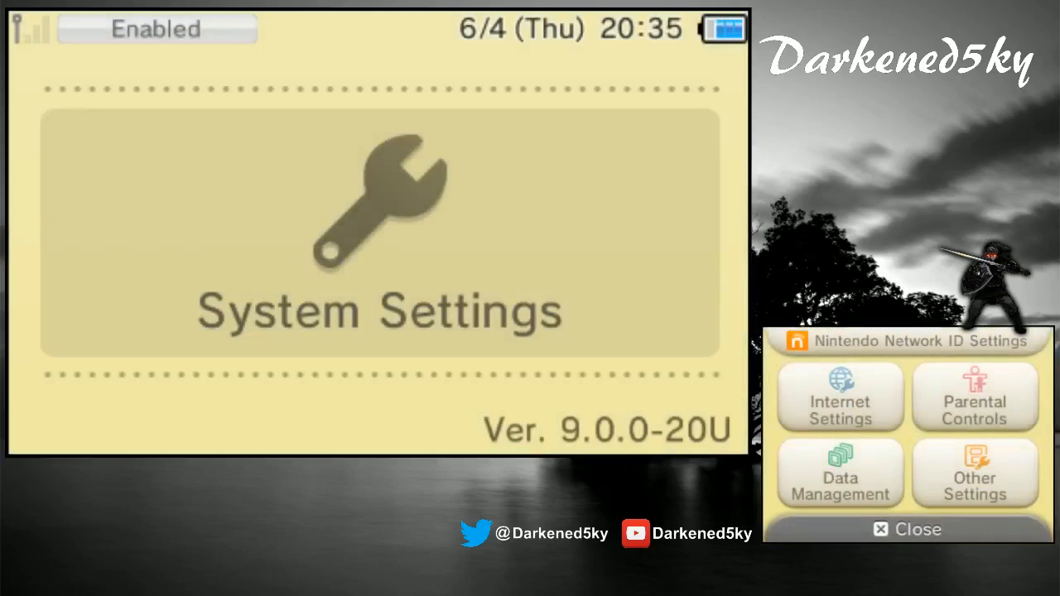
mouse_move(590, 424)
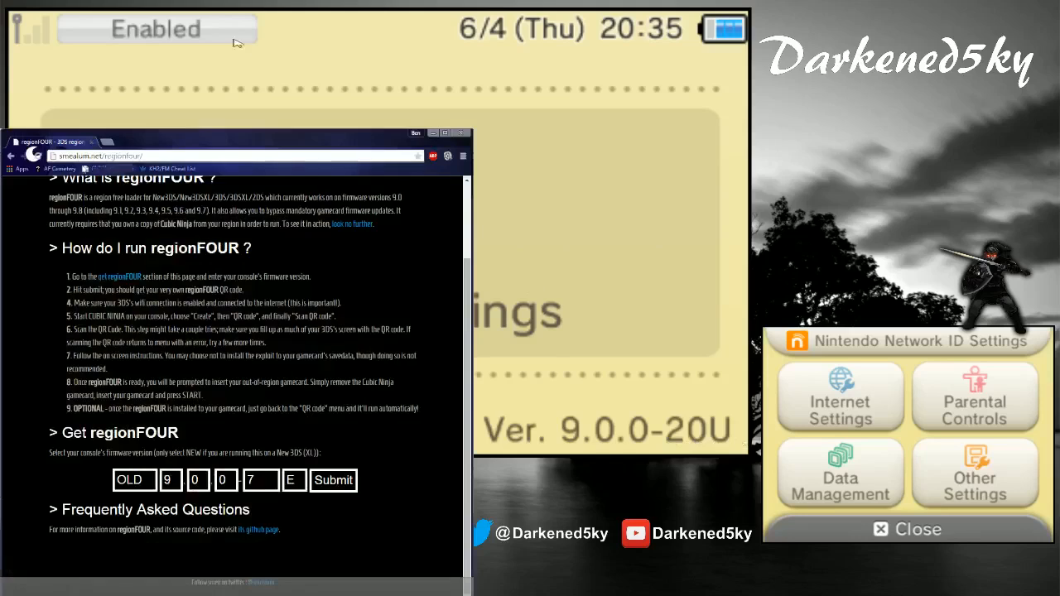
Step: On smealum.net/regionfour, choose the NEW console type and start setting firmware 9.0.0
left_click(236, 156)
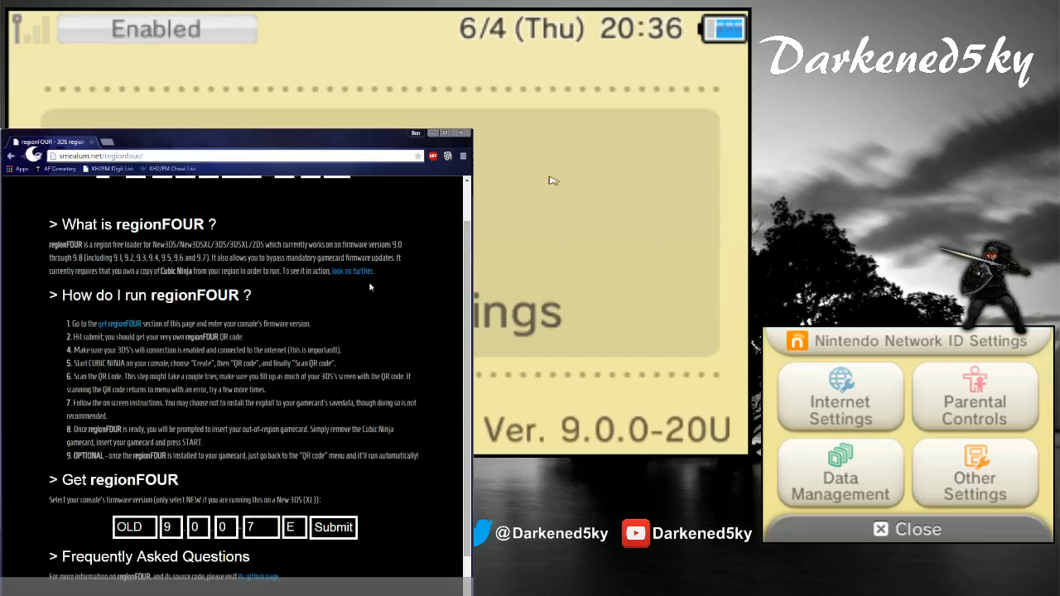
scroll("down", 3)
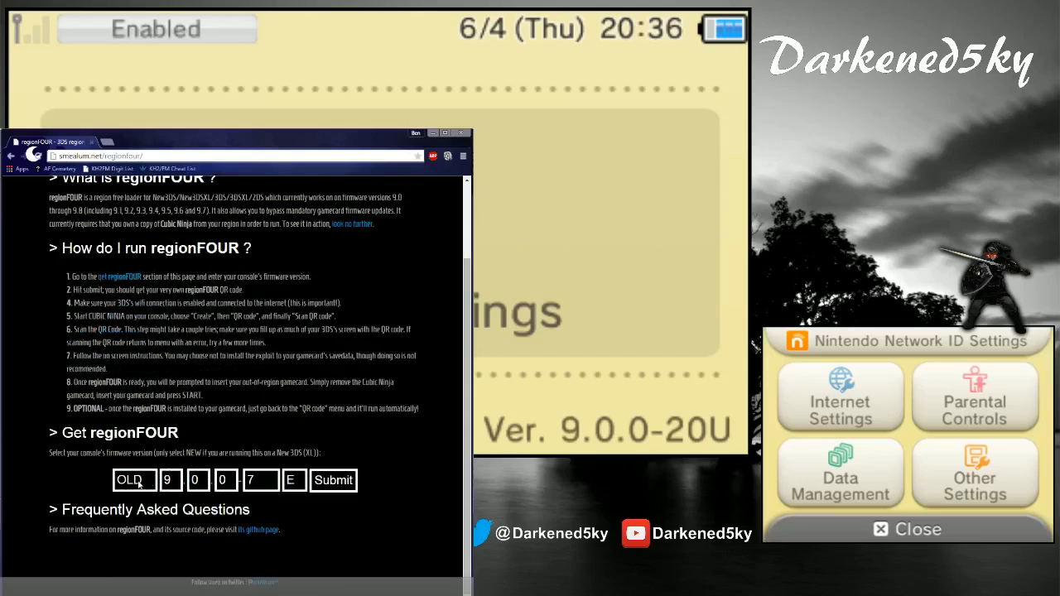
left_click(135, 480)
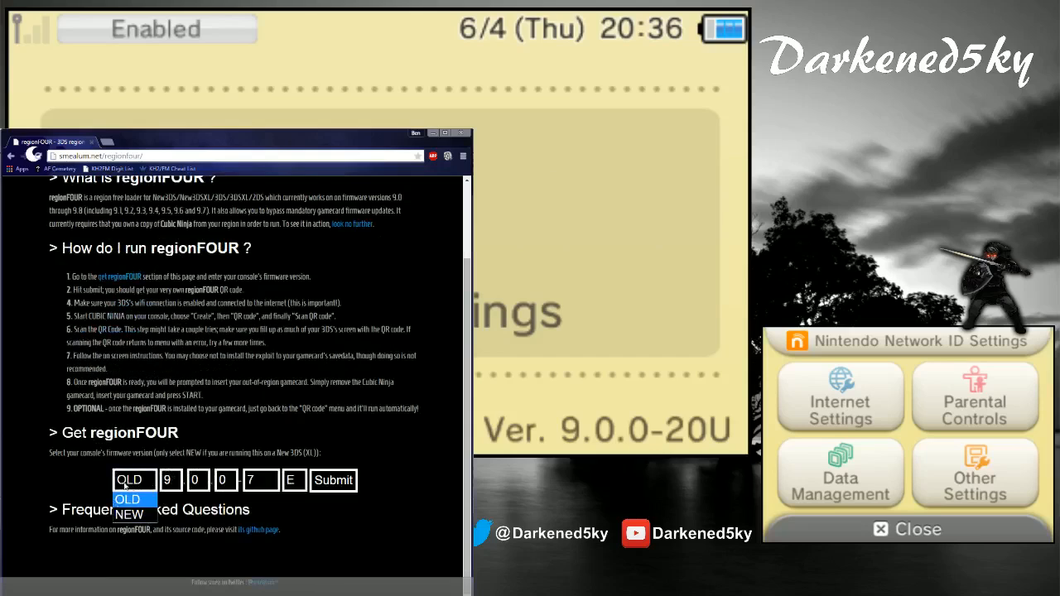
left_click(129, 513)
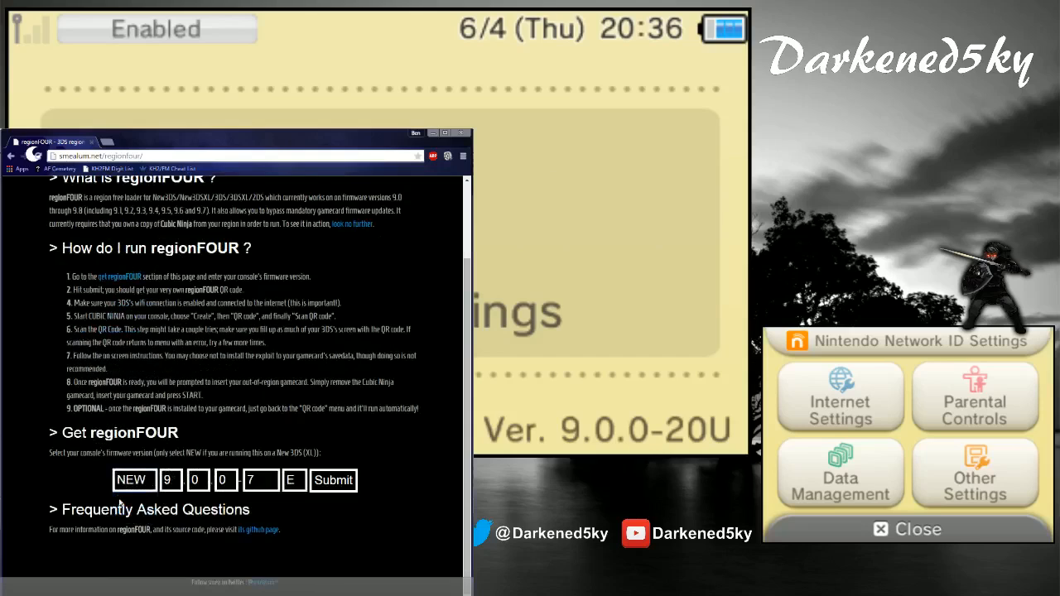
left_click(197, 481)
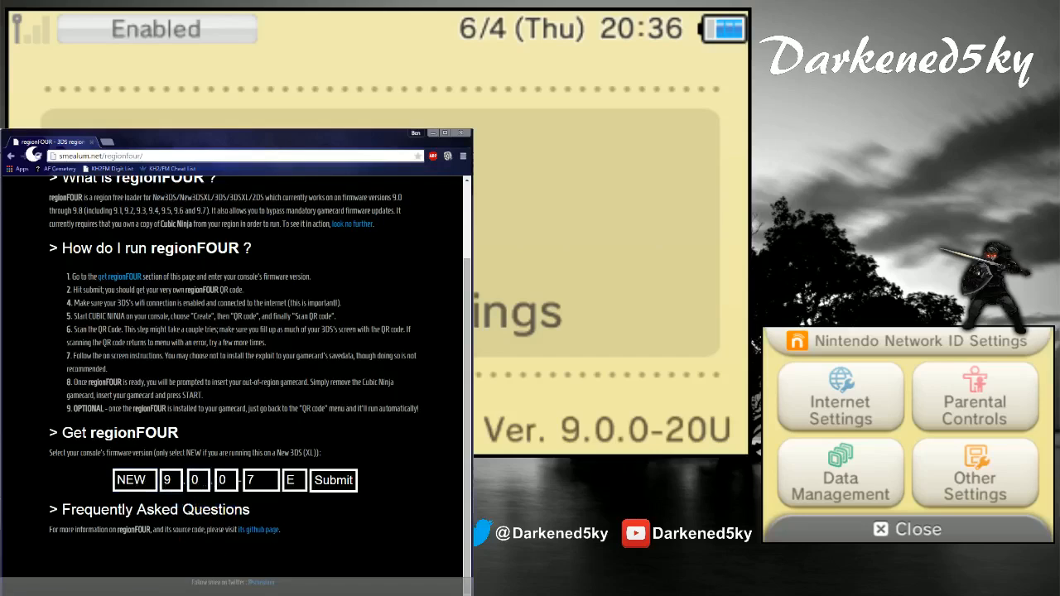
mouse_move(317, 528)
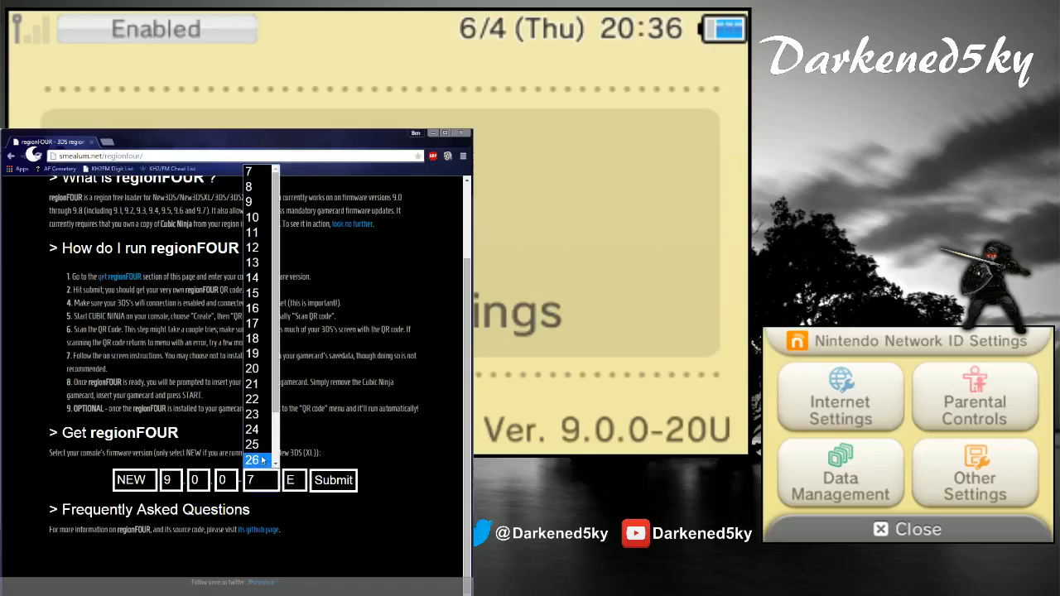
Step: Finish the version as 9.0.0-20U and submit it to get the QR code
left_click(251, 368)
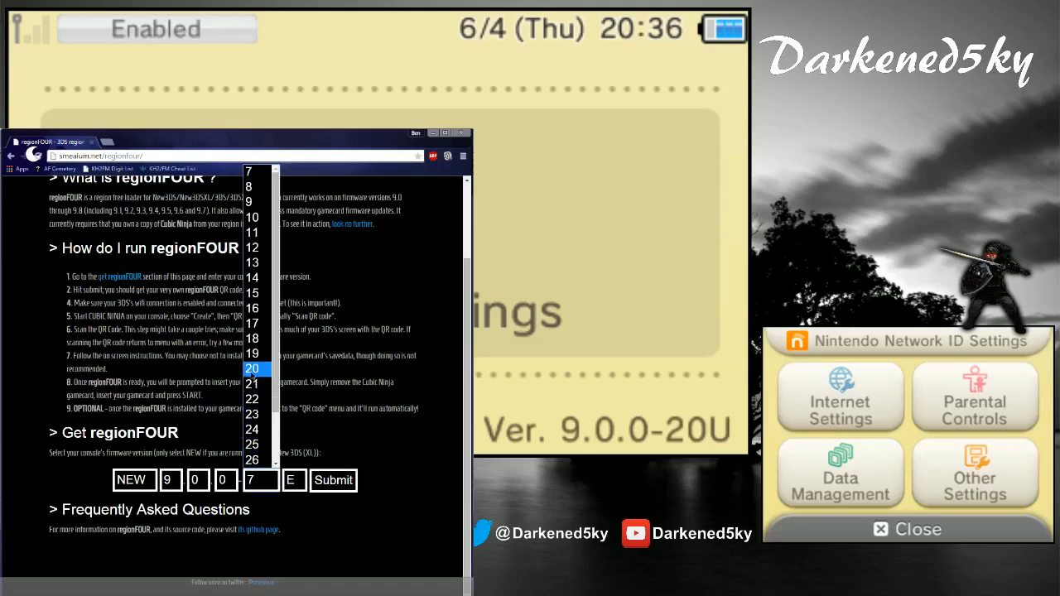
left_click(252, 368)
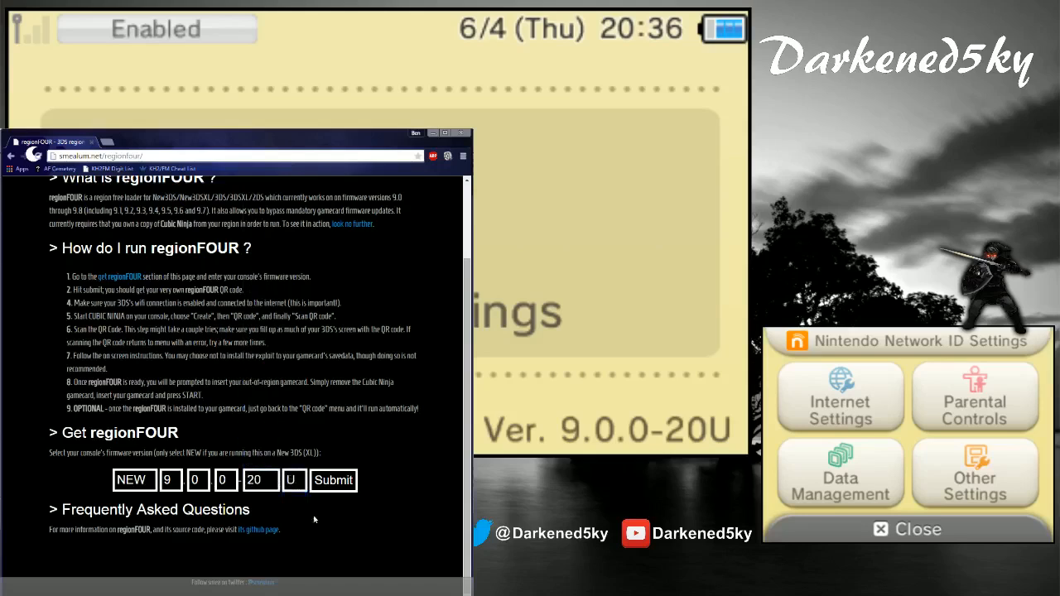
left_click(333, 481)
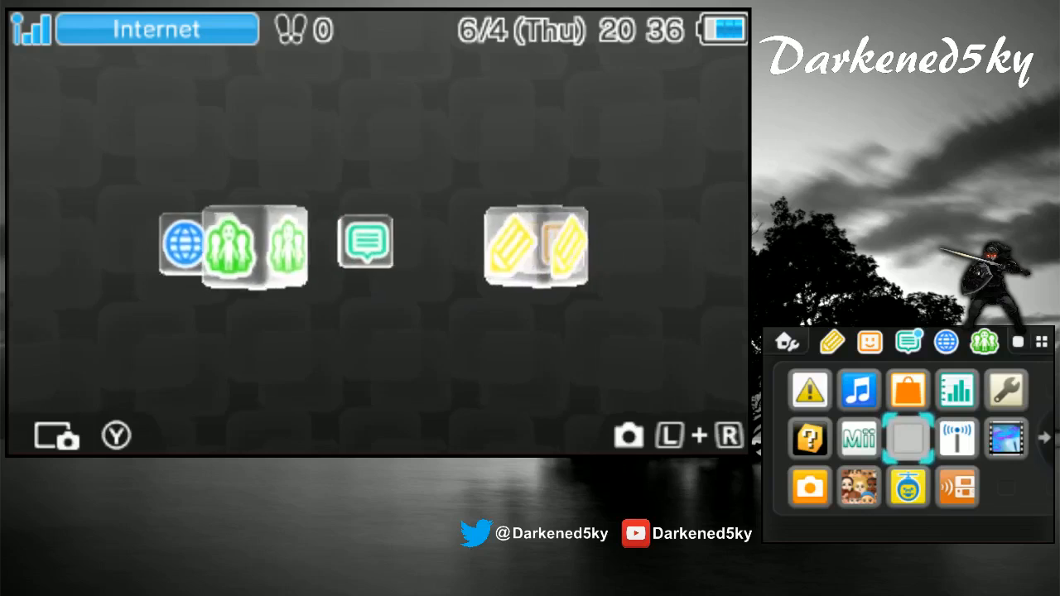
Step: Launch Cubic Ninja from its HOME Menu icon
left_click(907, 438)
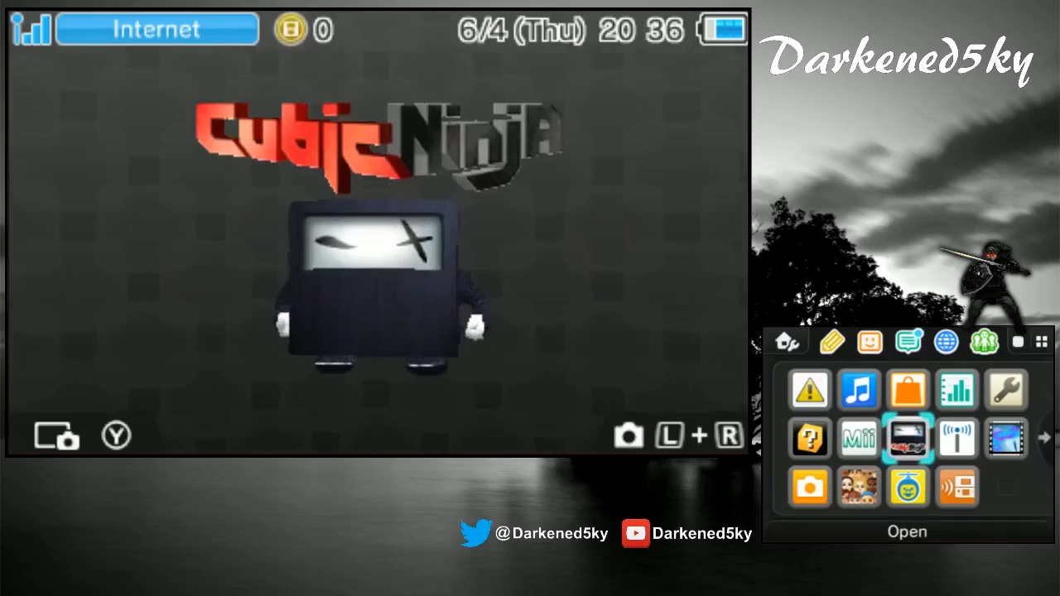
left_click(907, 437)
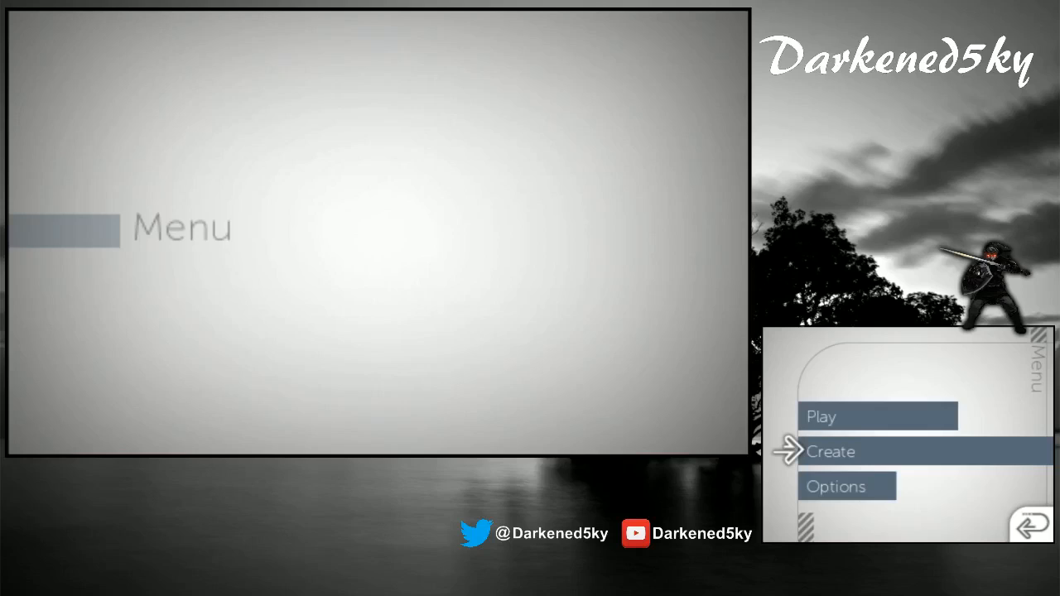
Step: Via Create > New, delete all Cubic Ninja save data, confirm OK and reopen Create
left_click(831, 450)
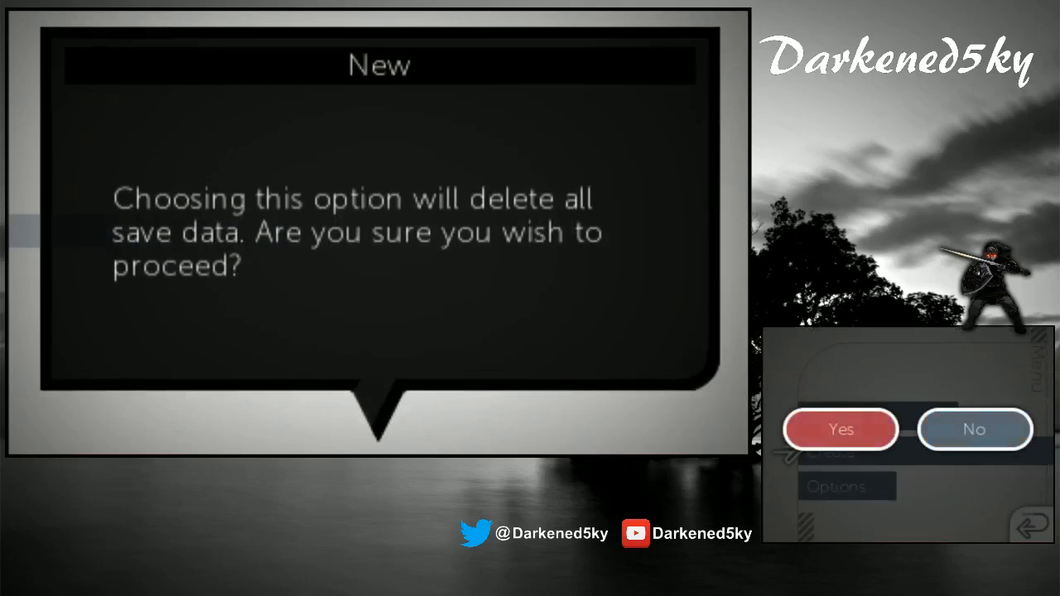
left_click(841, 429)
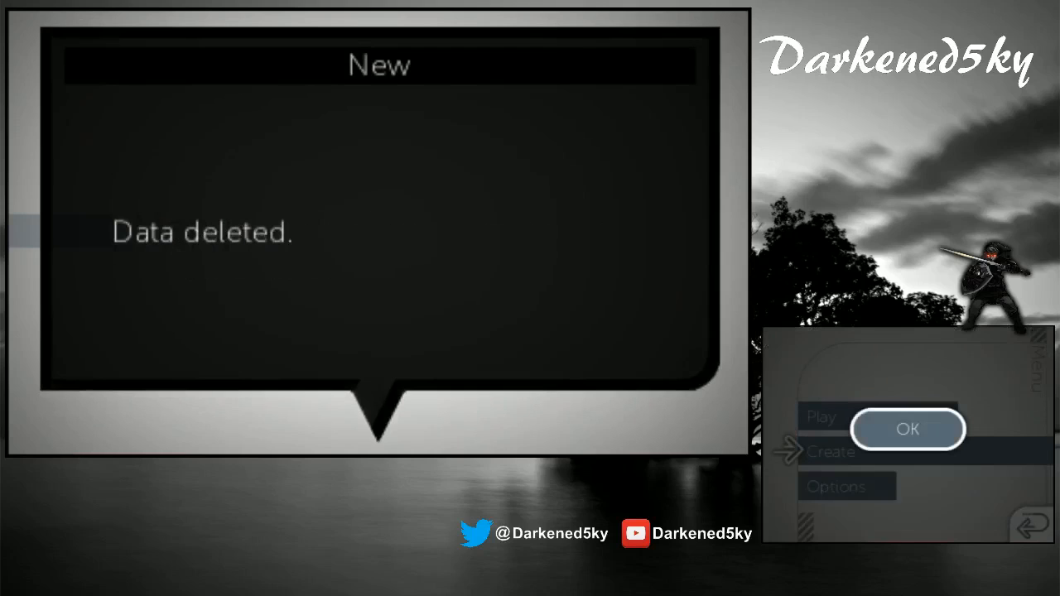
left_click(907, 429)
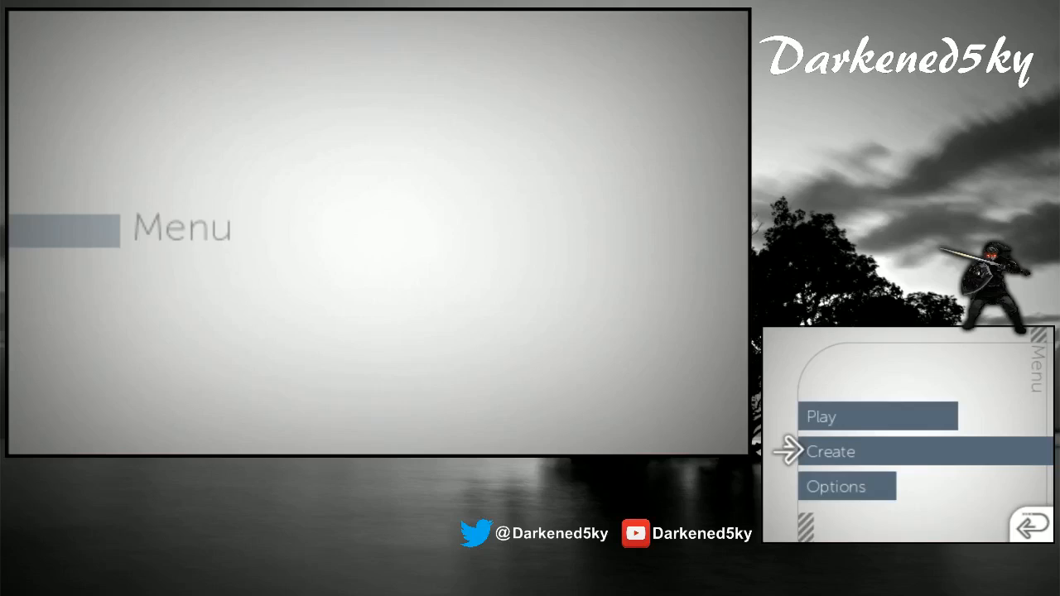
left_click(834, 451)
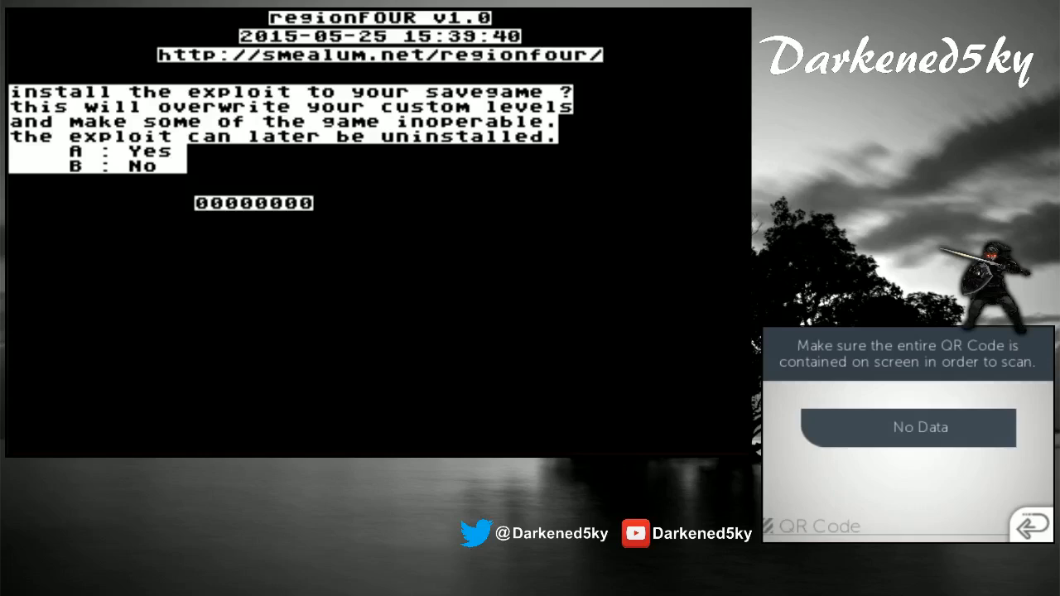
Step: Agree with A to install the exploit to the savegame, then run it
key("a")
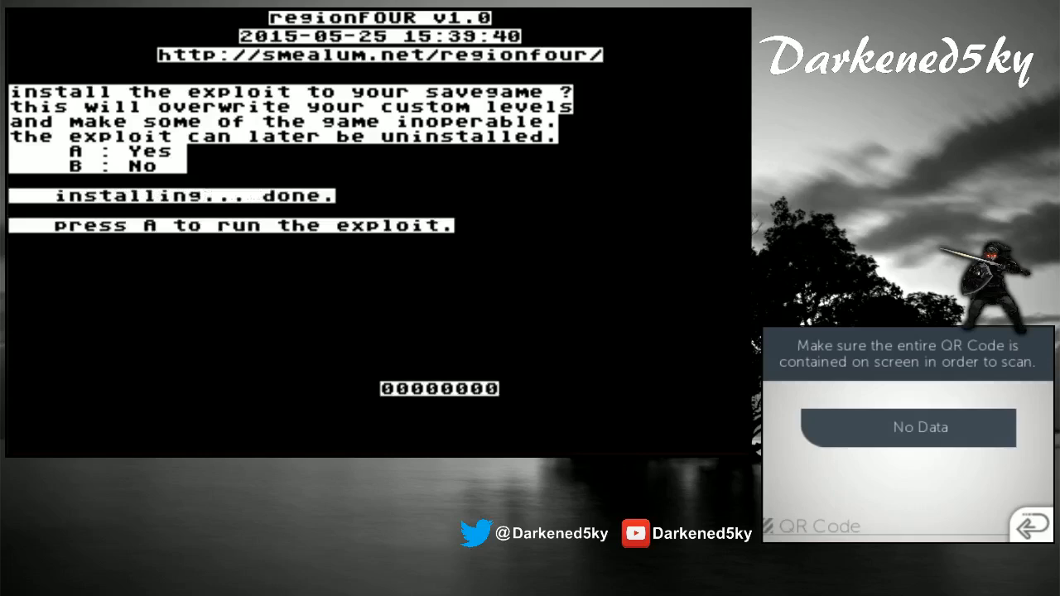
key("a")
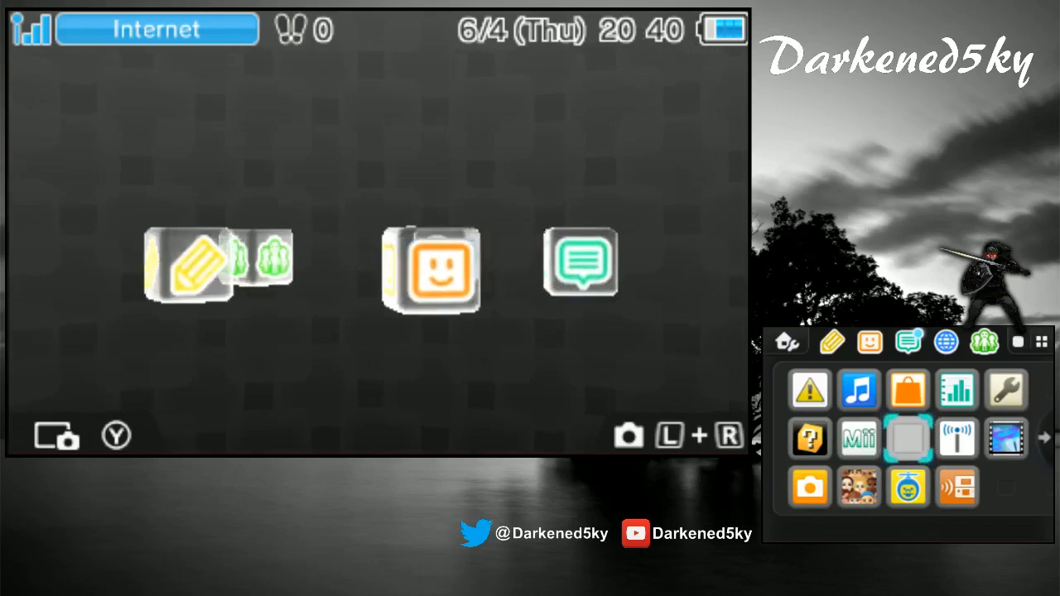
Step: Select the Cubic Ninja icon again on the HOME Menu
left_click(908, 438)
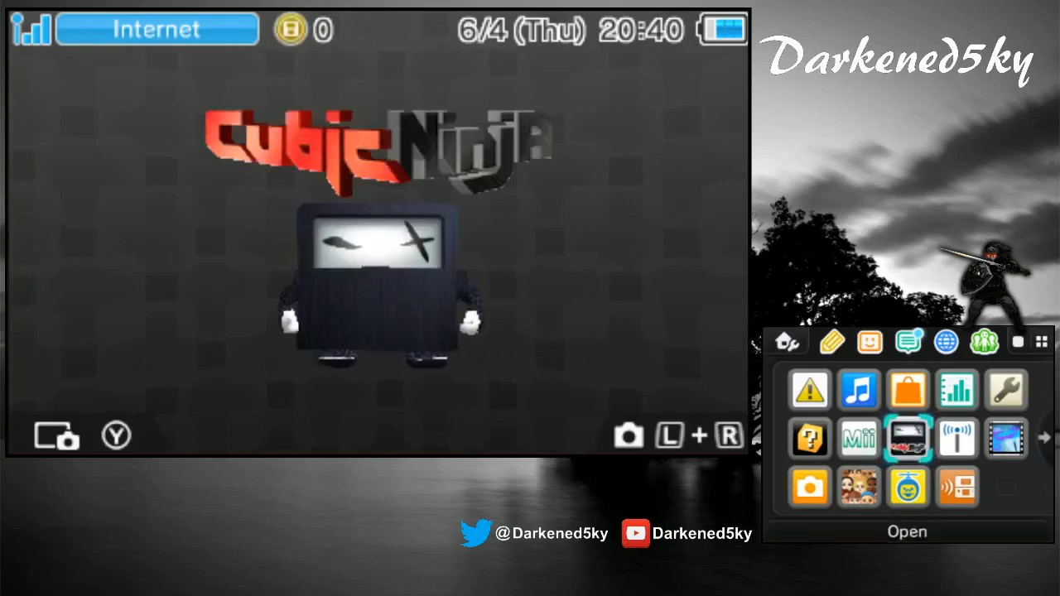